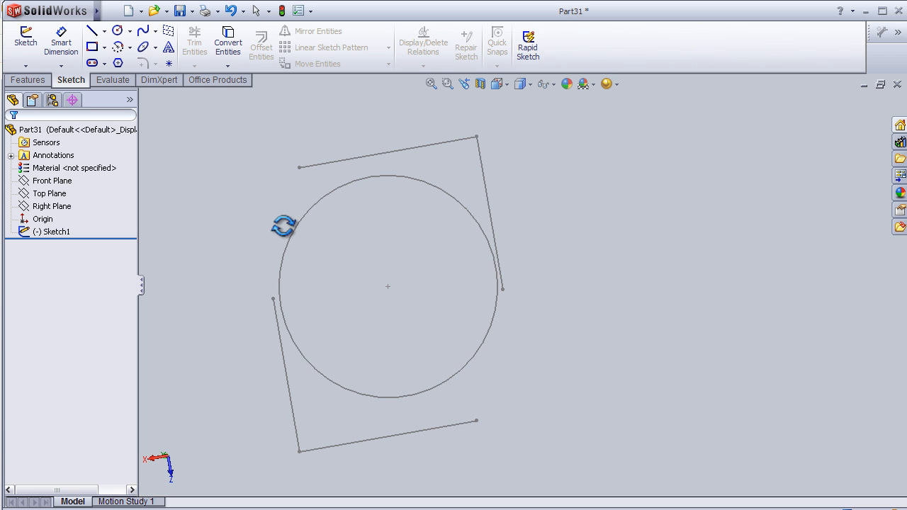
Step: Edit Sketch1 and orient the view to Top so the circle and four lines face the screen
click(55, 232)
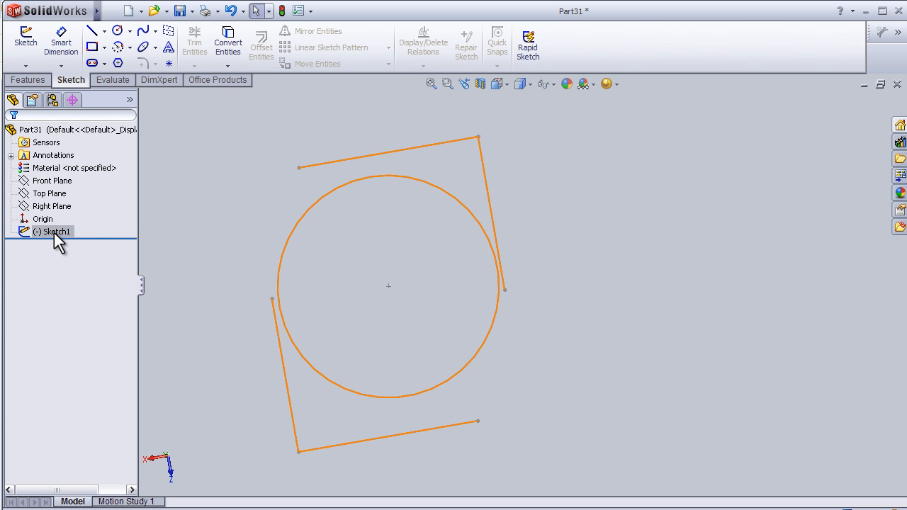
click(55, 231)
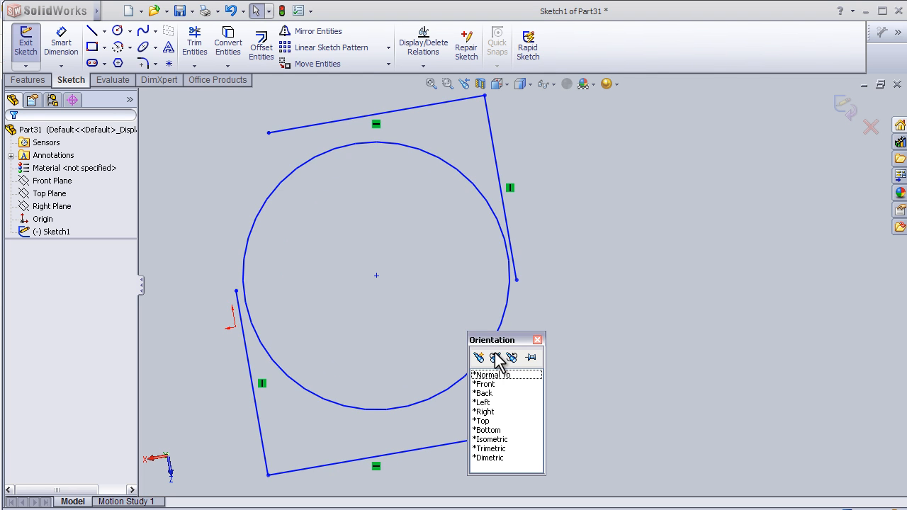
click(480, 421)
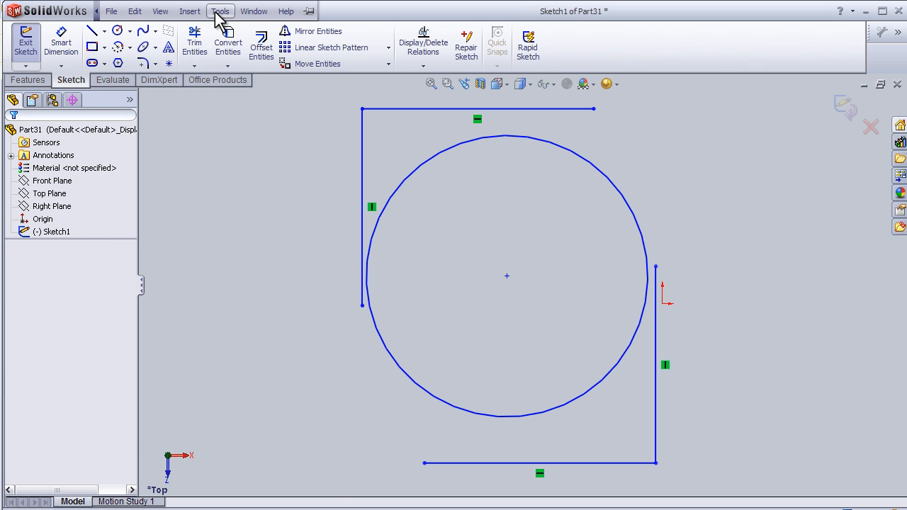
click(221, 10)
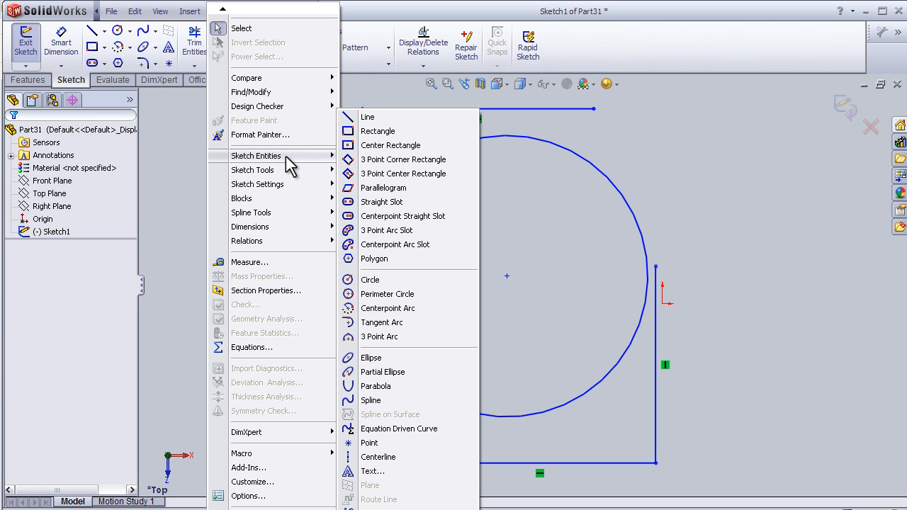
mouse_move(337, 164)
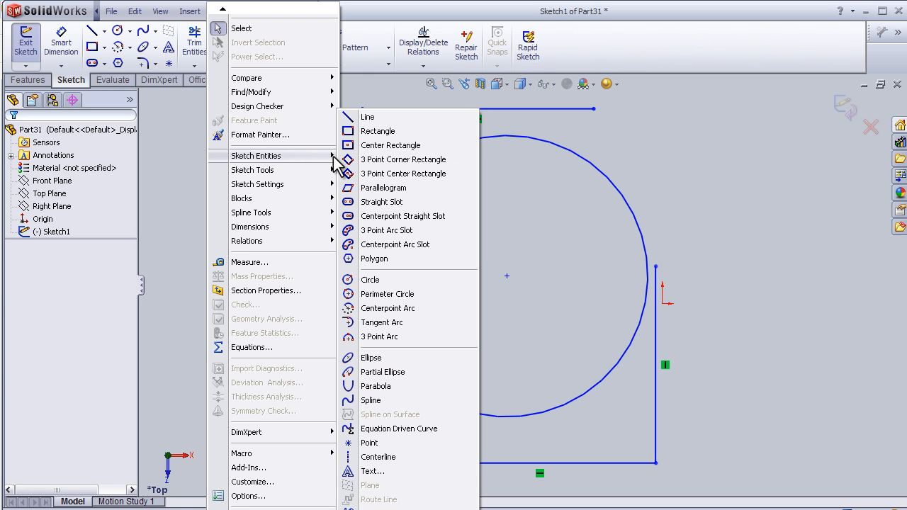
mouse_move(404, 216)
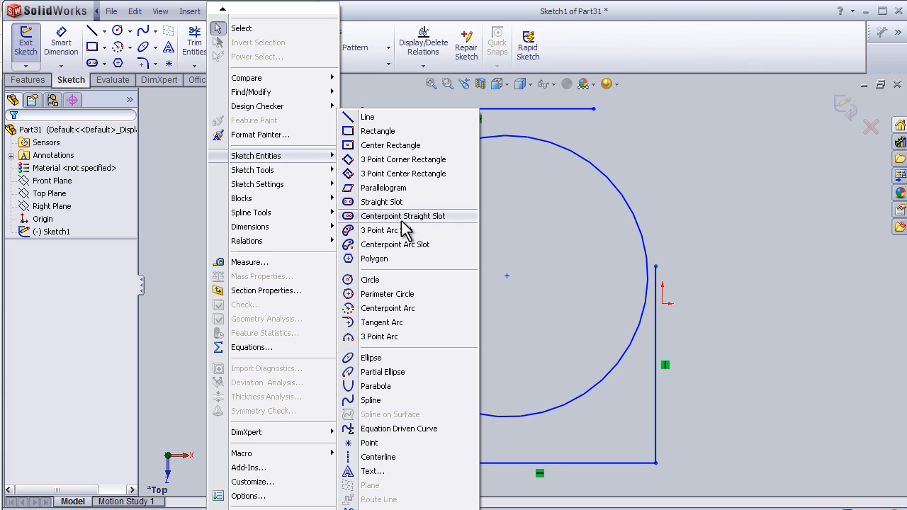
mouse_move(273, 183)
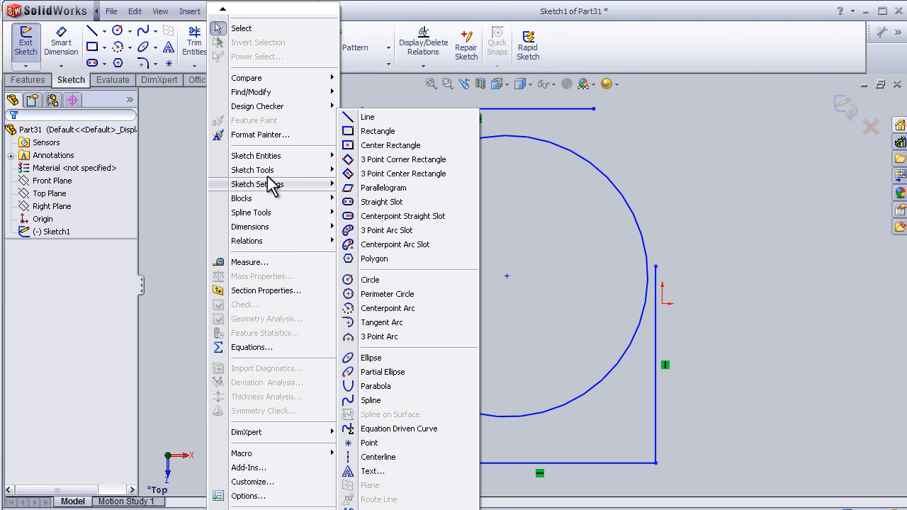
mouse_move(252, 170)
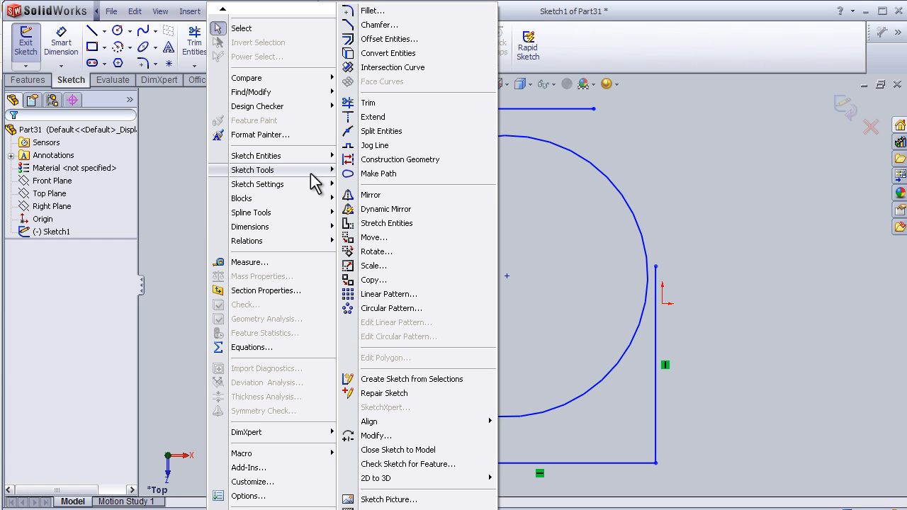
mouse_move(368, 173)
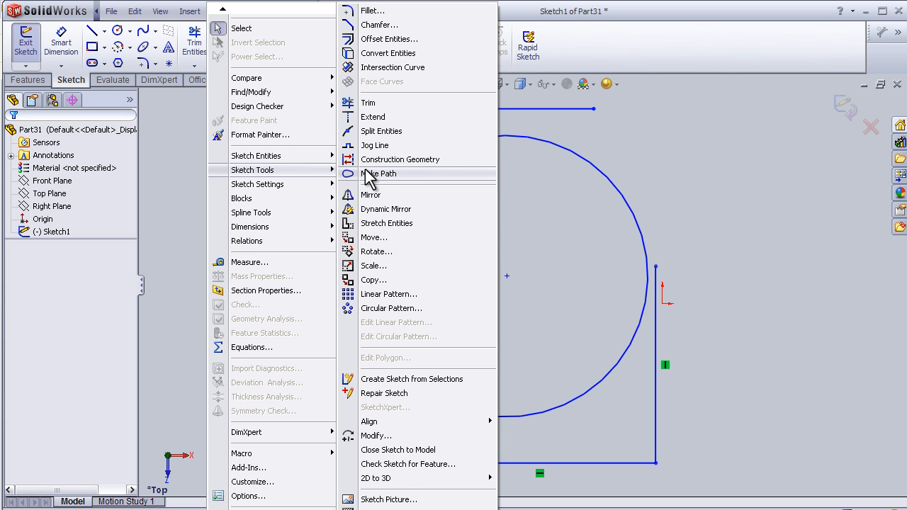
mouse_move(404, 309)
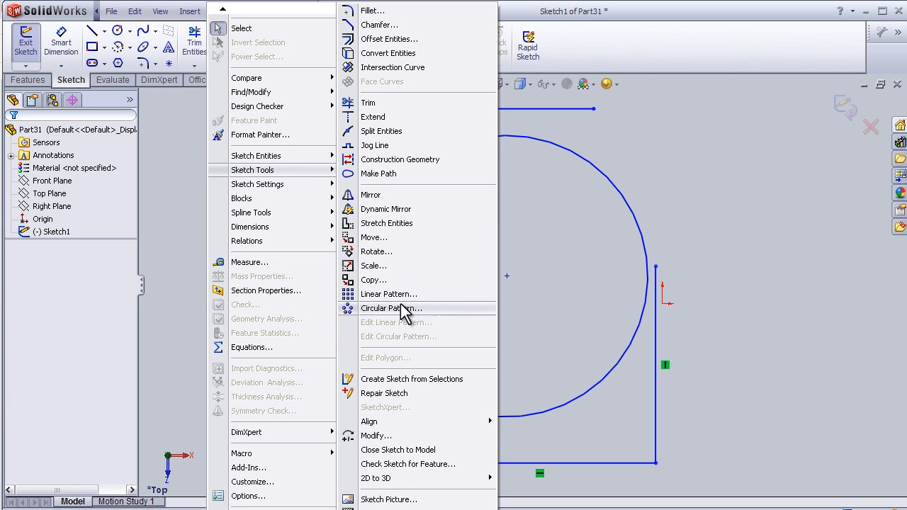
mouse_move(411, 195)
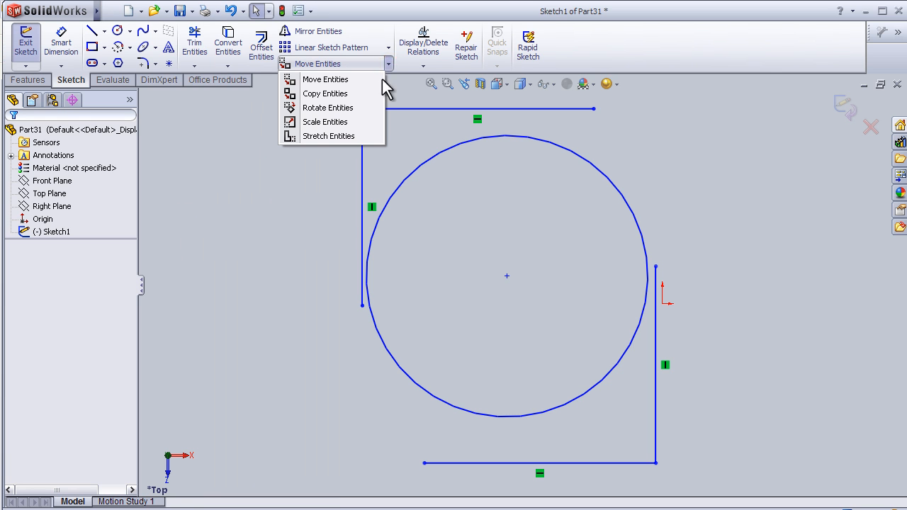
mouse_move(325, 94)
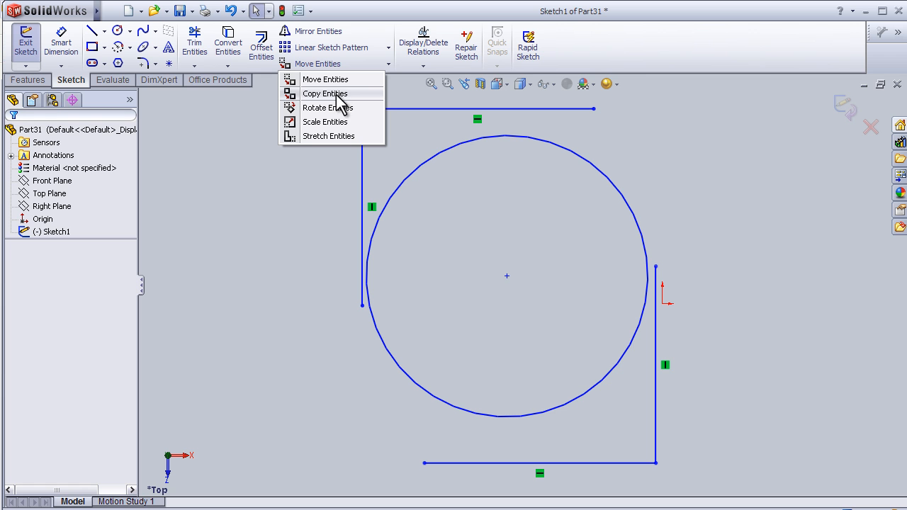
Step: Start Copy Entities from the Move Entities dropdown with the left vertical line queued
click(324, 93)
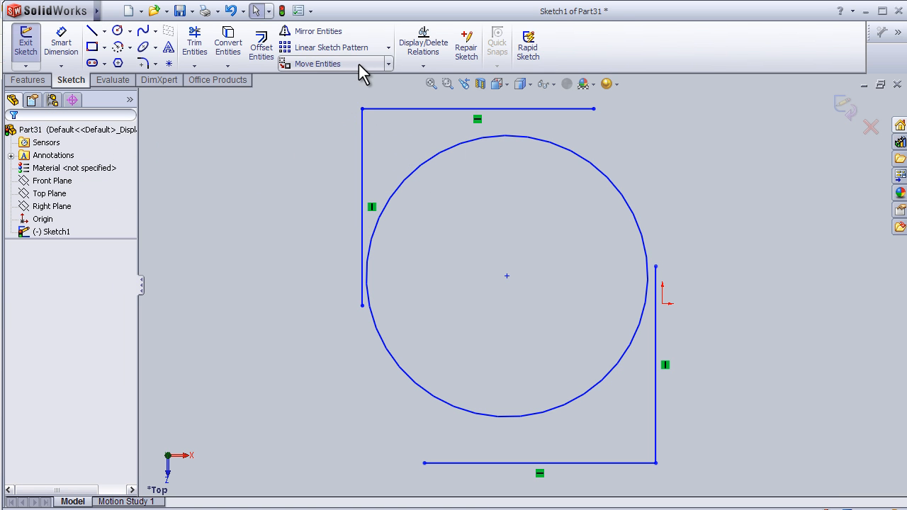
click(388, 64)
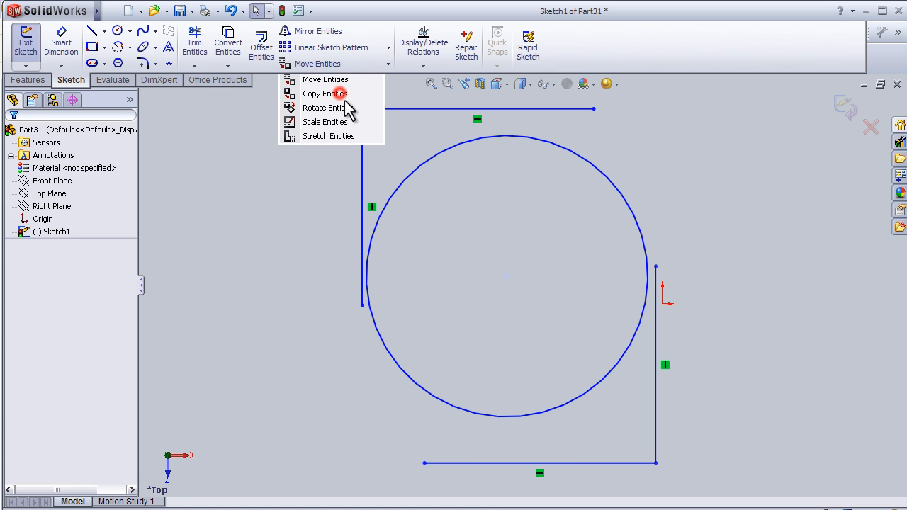
click(323, 93)
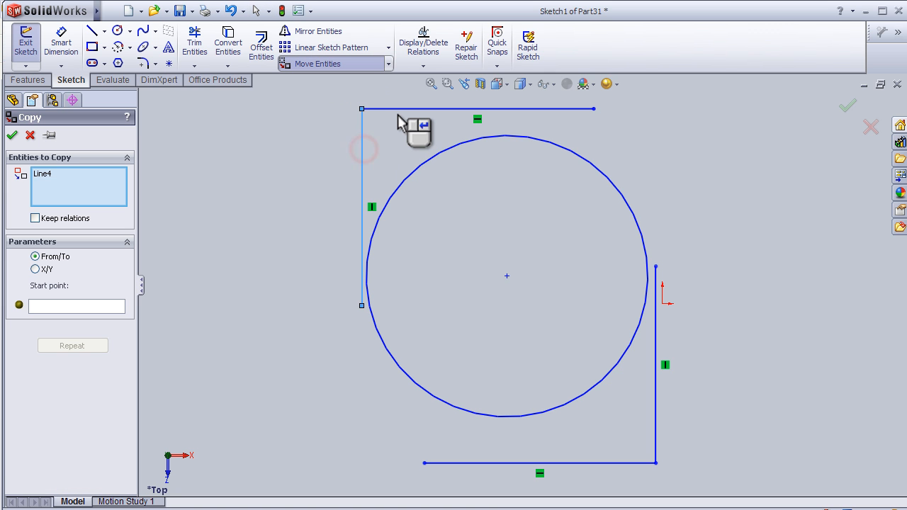
click(478, 108)
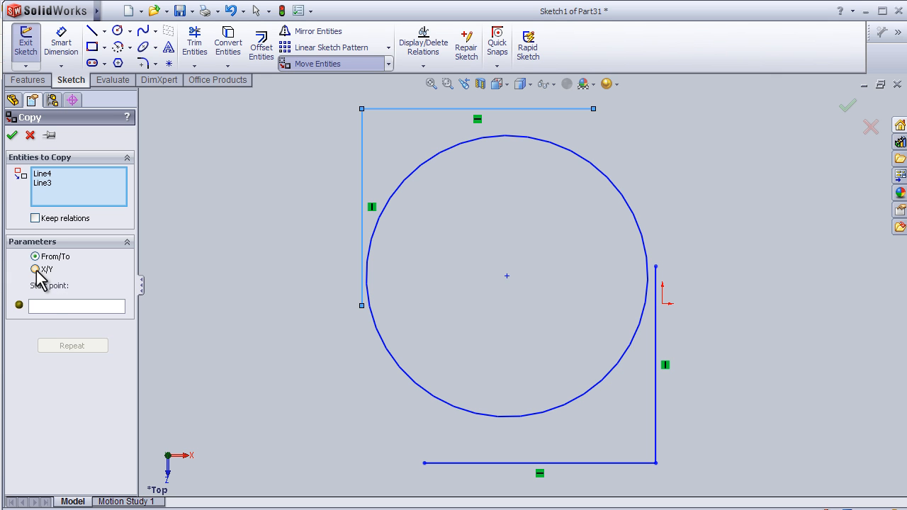
click(34, 269)
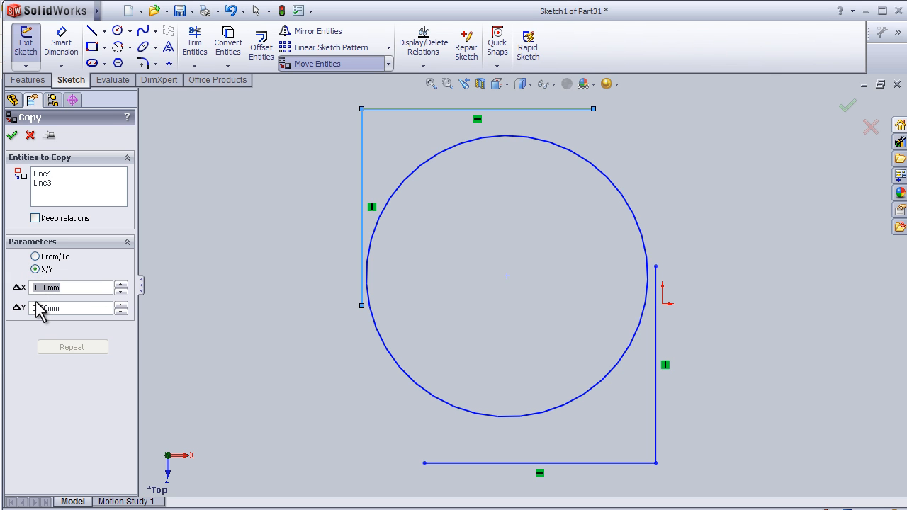
click(126, 284)
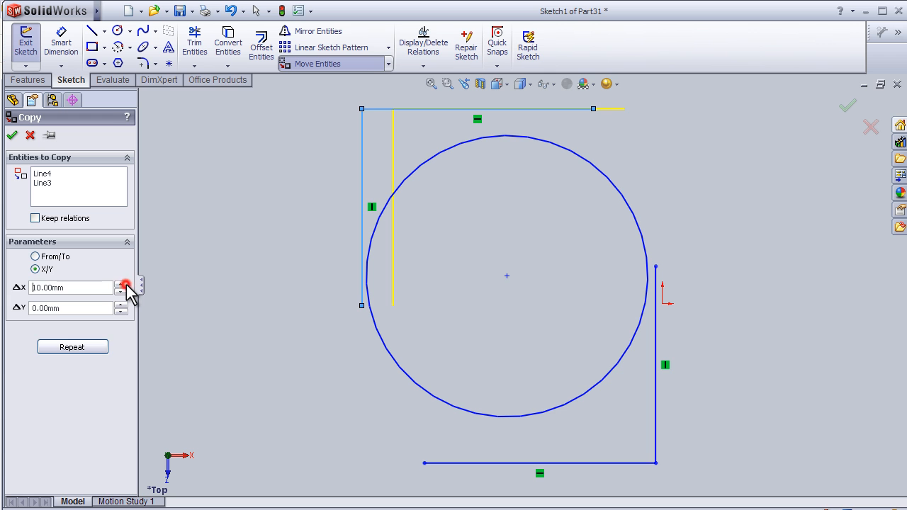
click(124, 284)
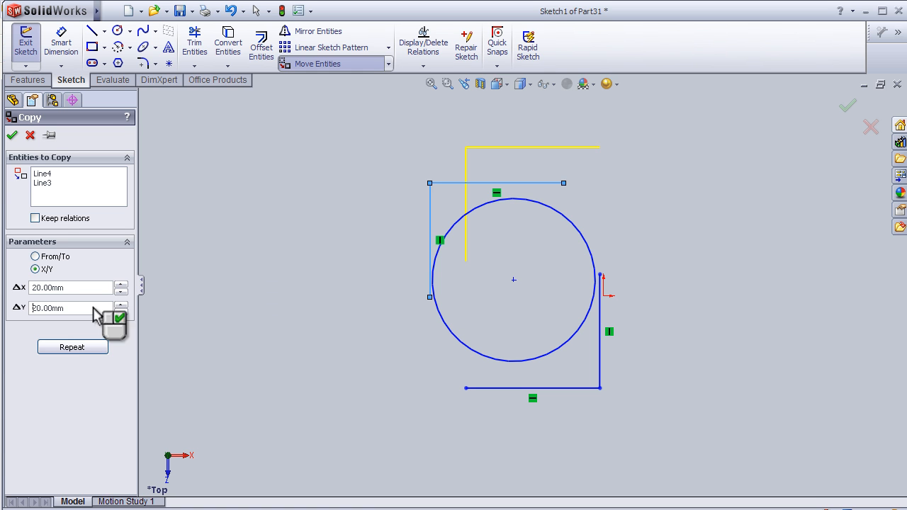
click(13, 136)
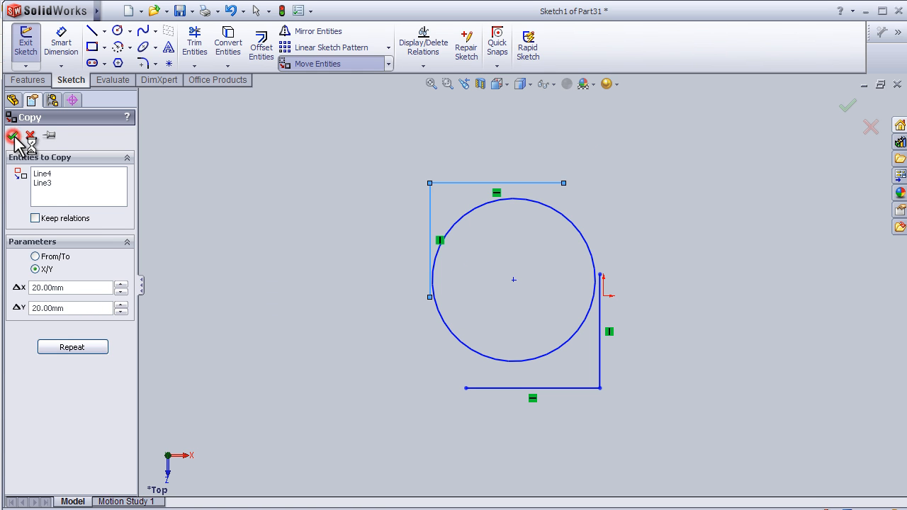
click(14, 136)
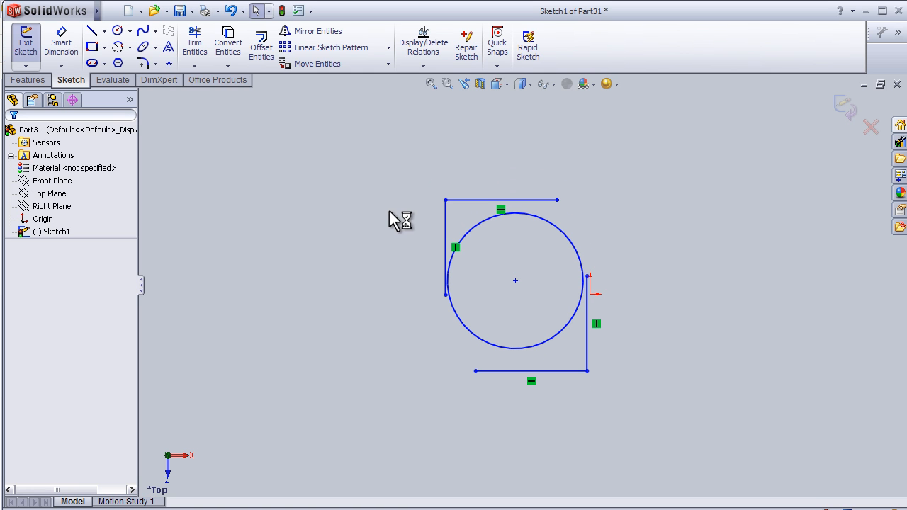
mouse_move(560, 372)
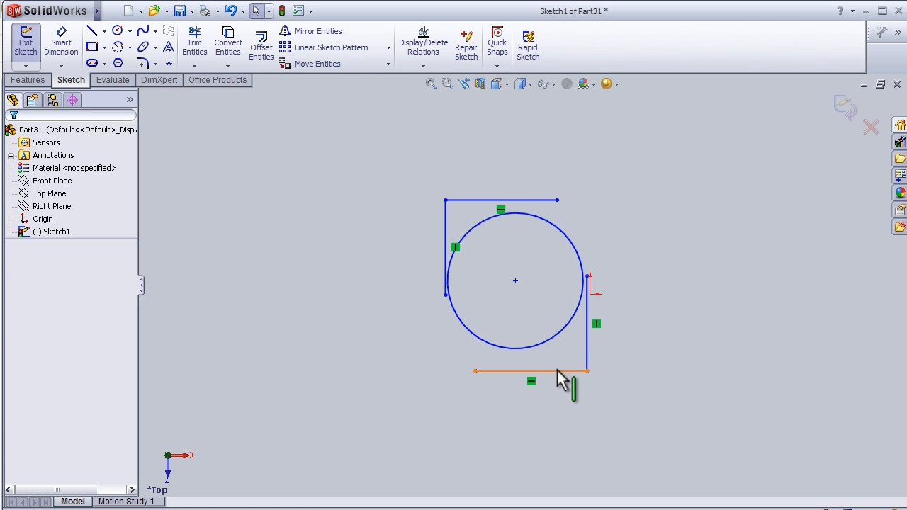
Step: Copy Line1 and Line2 using From/To, placing the corner pair up and right of the circle
click(389, 64)
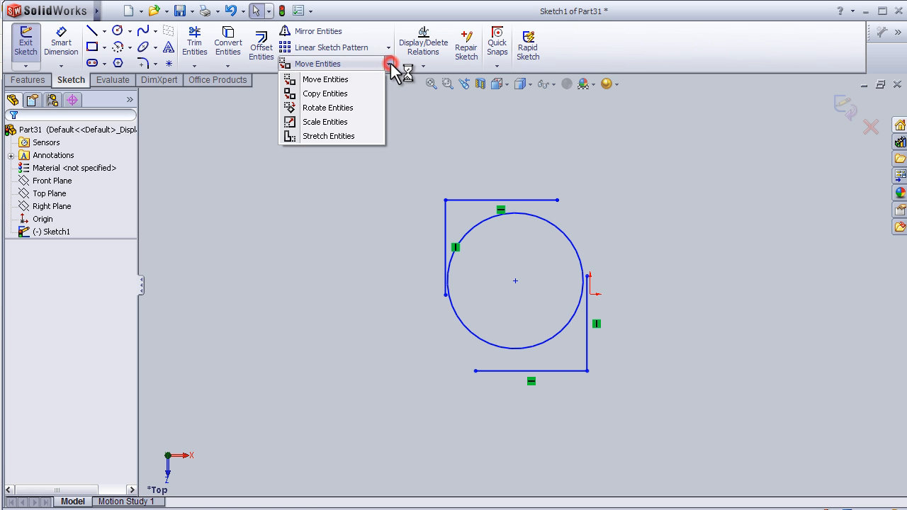
click(325, 92)
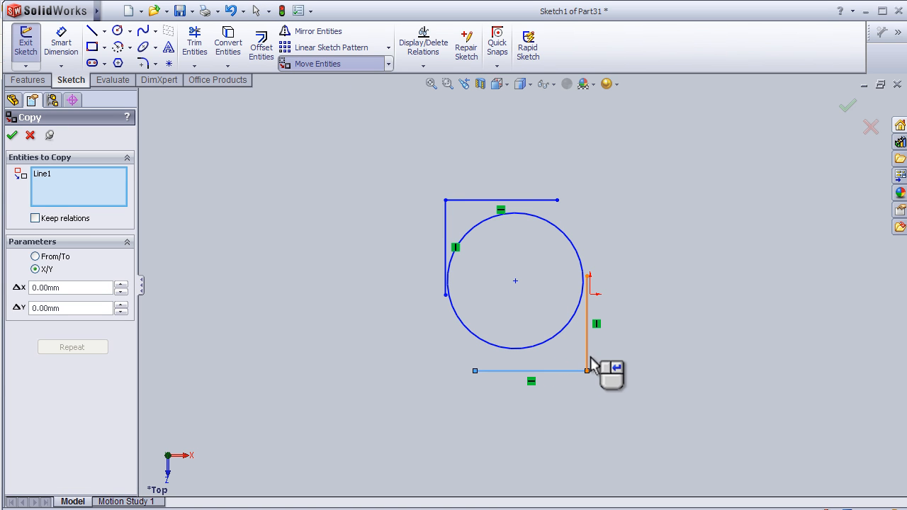
click(588, 323)
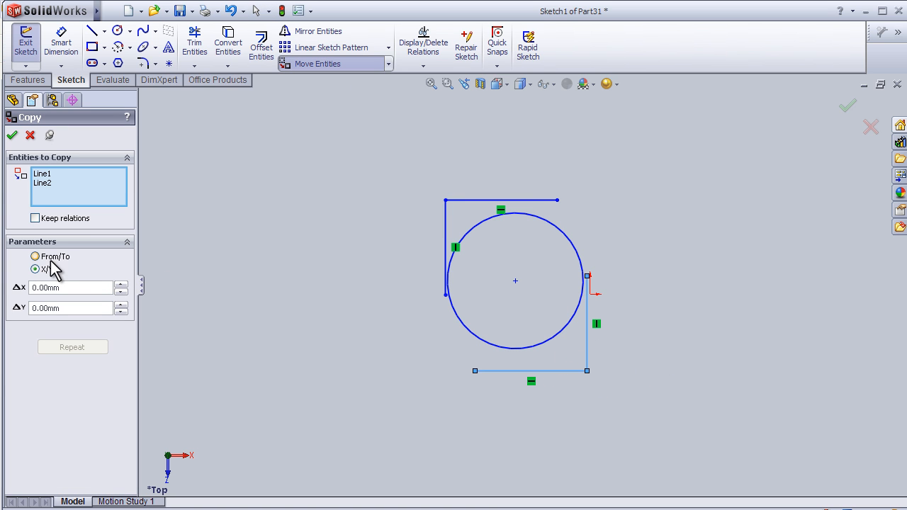
click(34, 256)
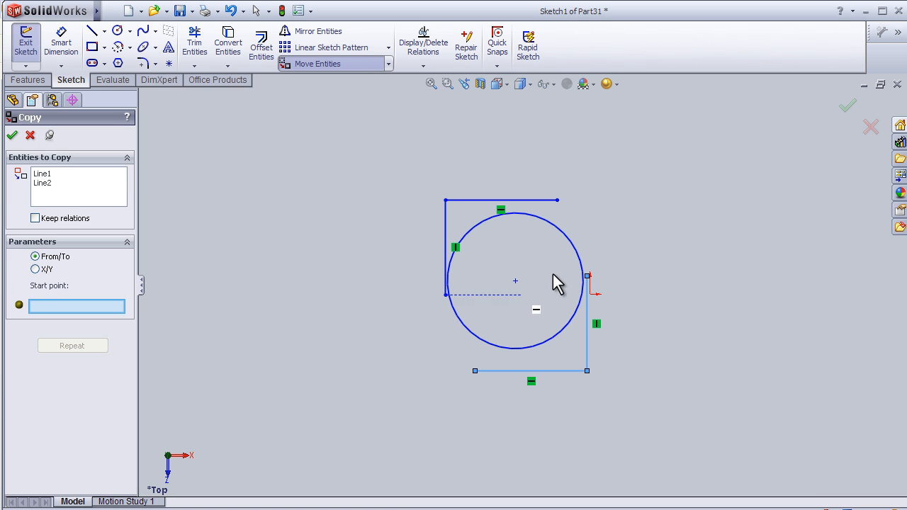
click(632, 357)
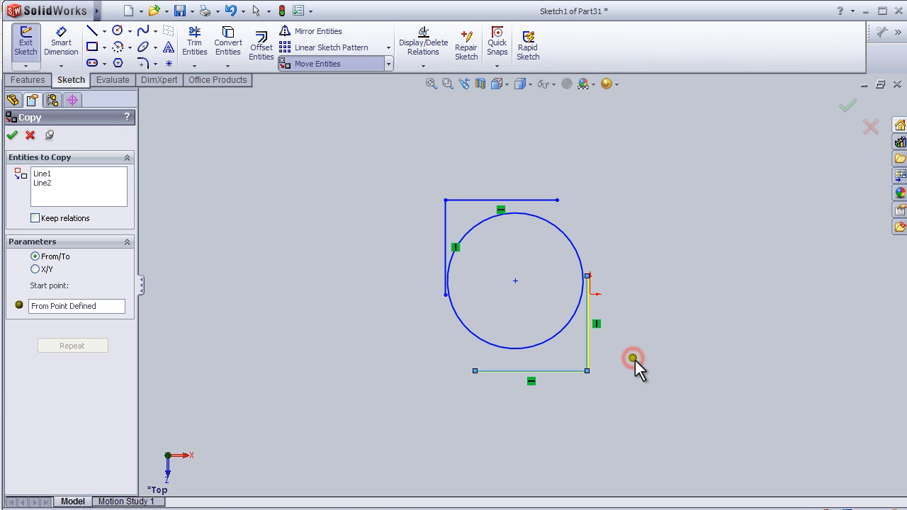
drag(633, 357, 659, 344)
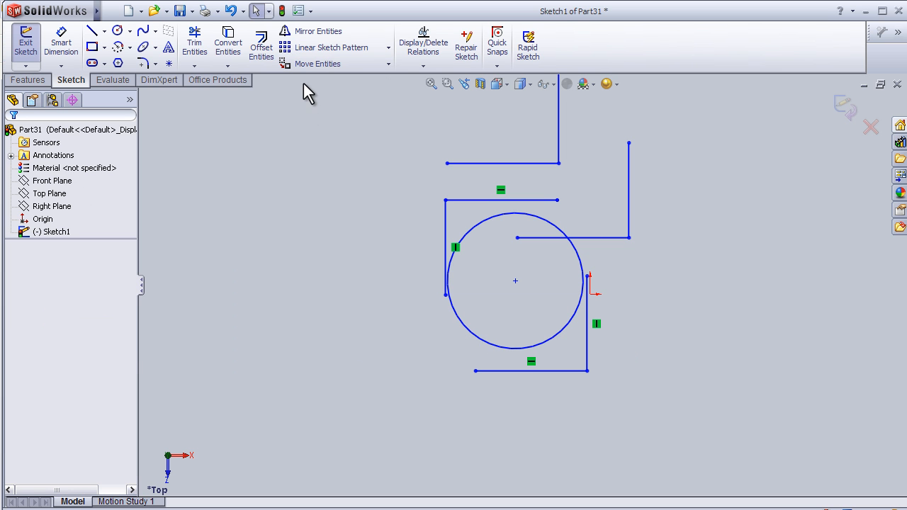
Step: Copy the circle From/To its centre, placing three copies clustered to its left
click(388, 64)
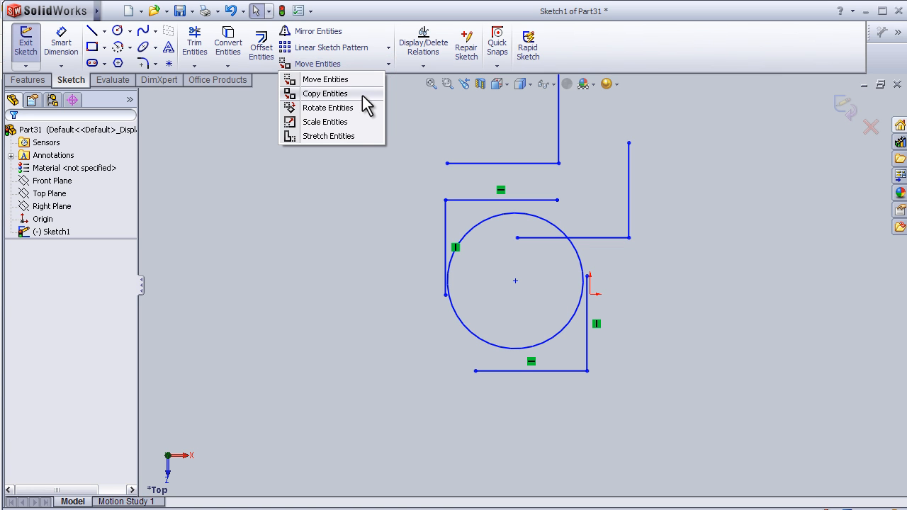
click(325, 94)
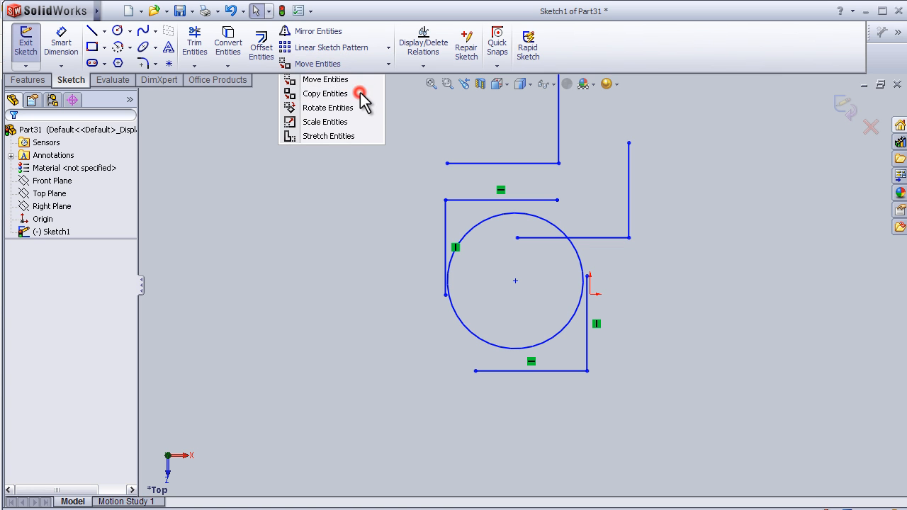
click(325, 93)
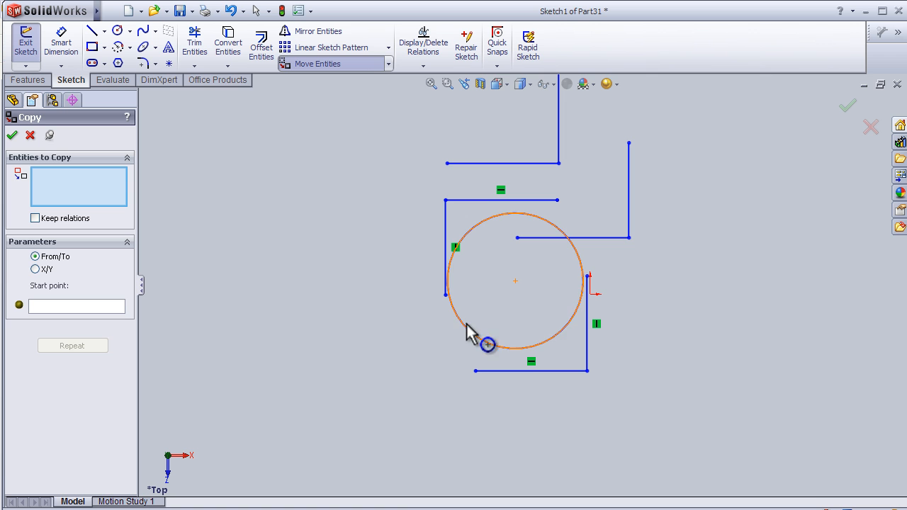
click(487, 345)
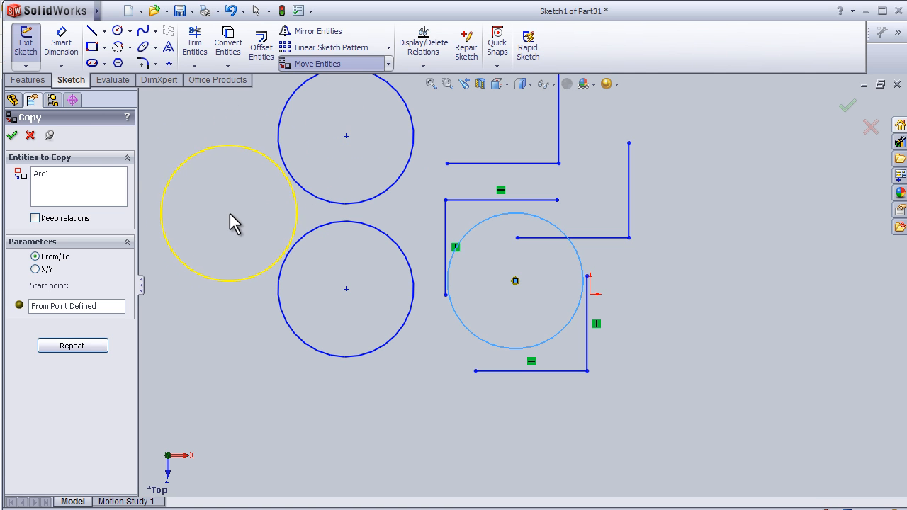
drag(228, 213, 789, 128)
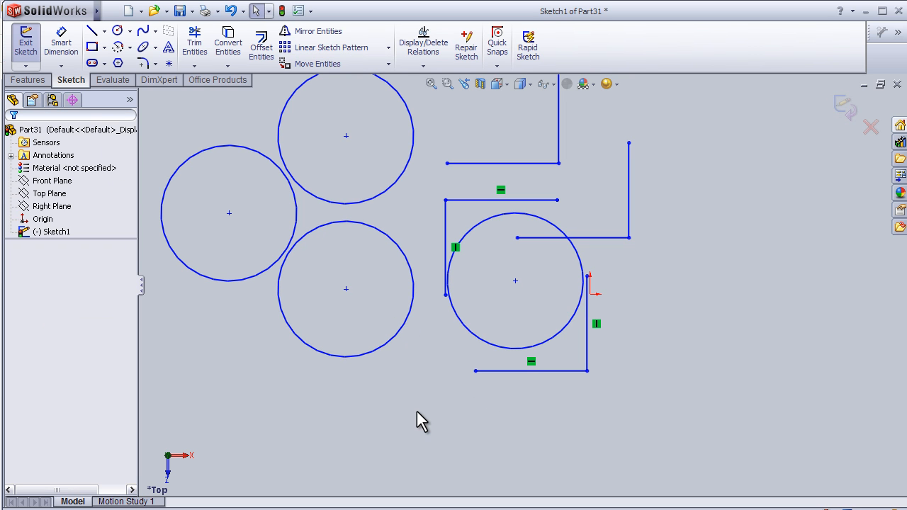
mouse_move(854, 117)
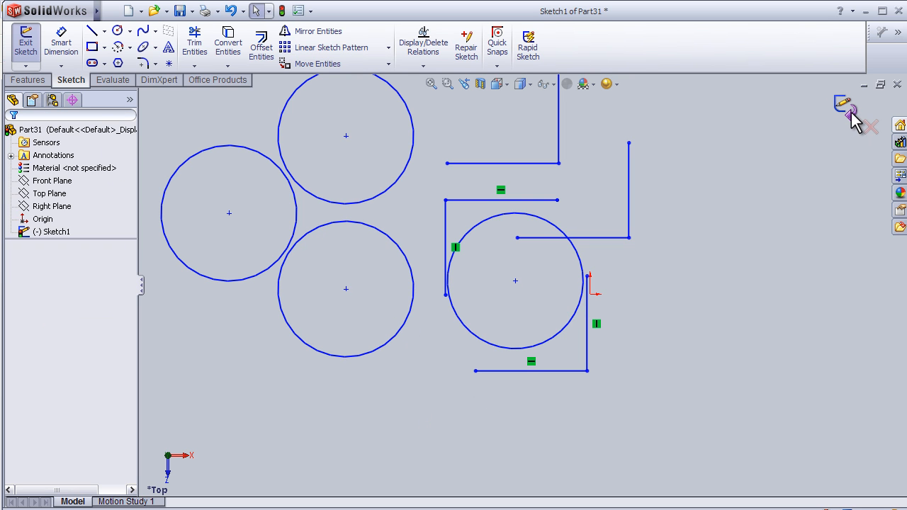
Step: Exit Sketch1, keeping the four circles and copied corner lines as a finished sketch
click(842, 114)
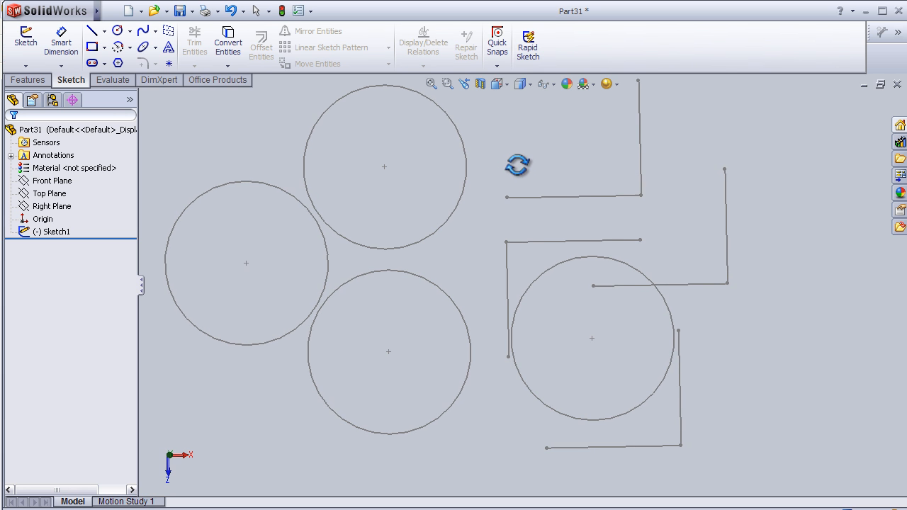
drag(517, 165, 544, 228)
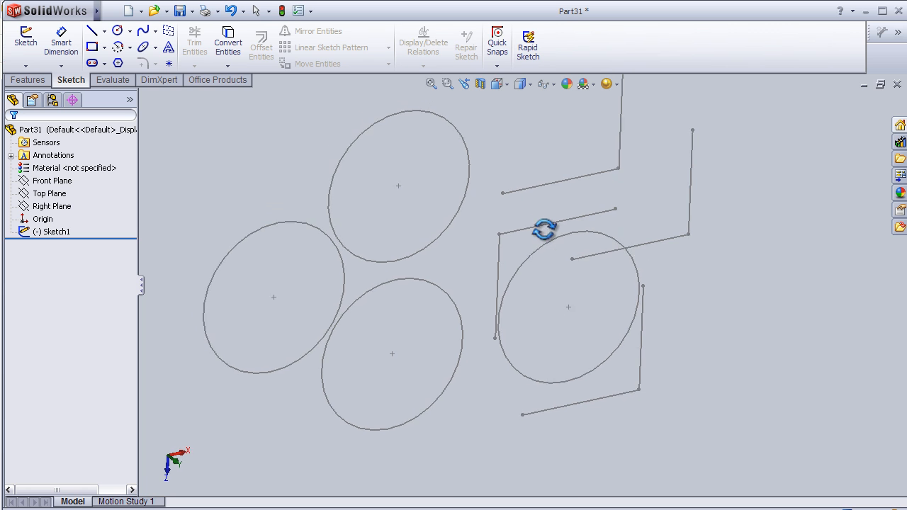